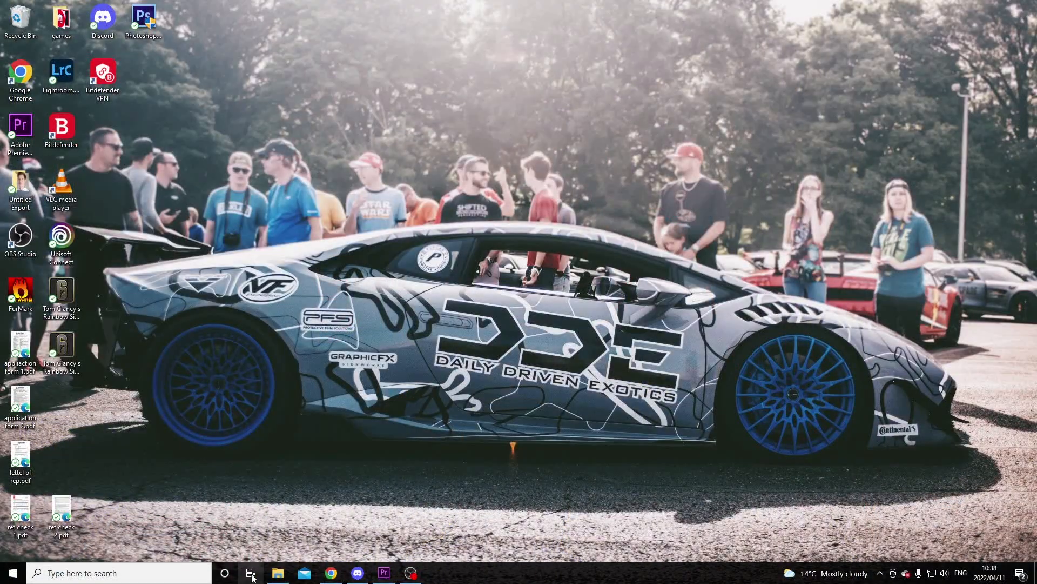
Browse Documents > My Games > Rainbow Six - Siege into the long ID profile folder
click(278, 573)
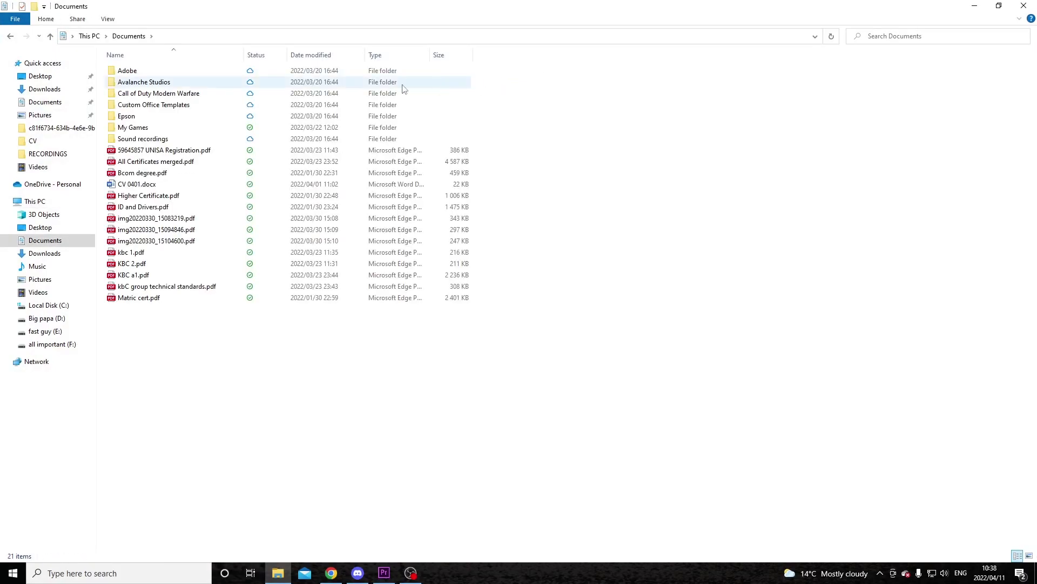
double_click(133, 127)
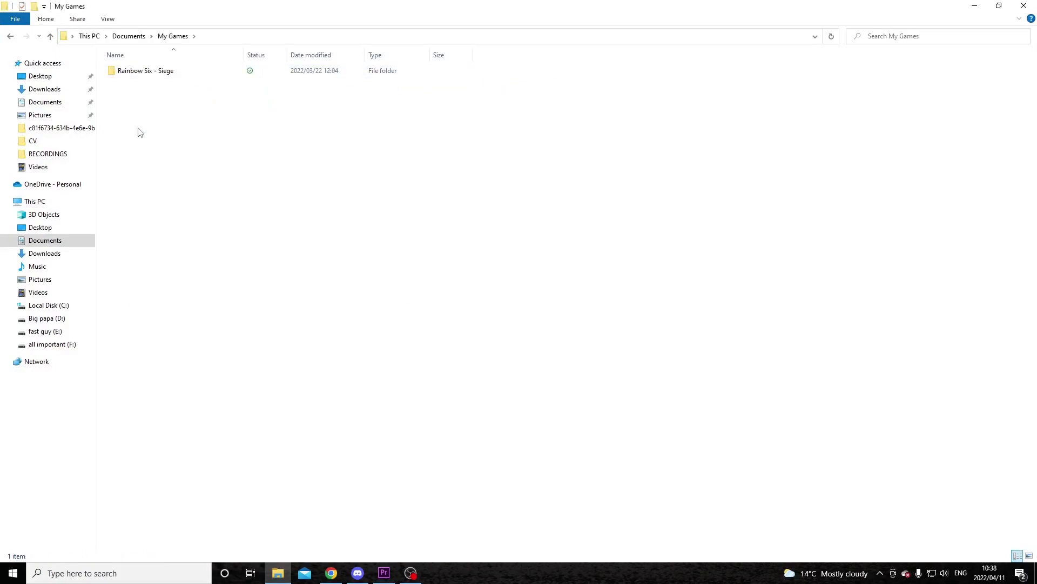
double_click(144, 70)
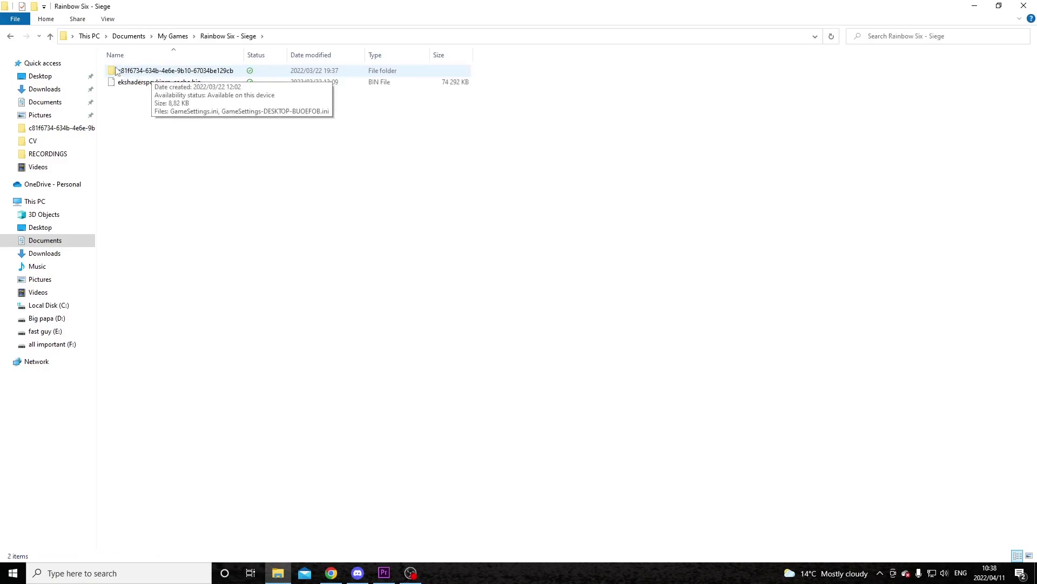
double_click(175, 71)
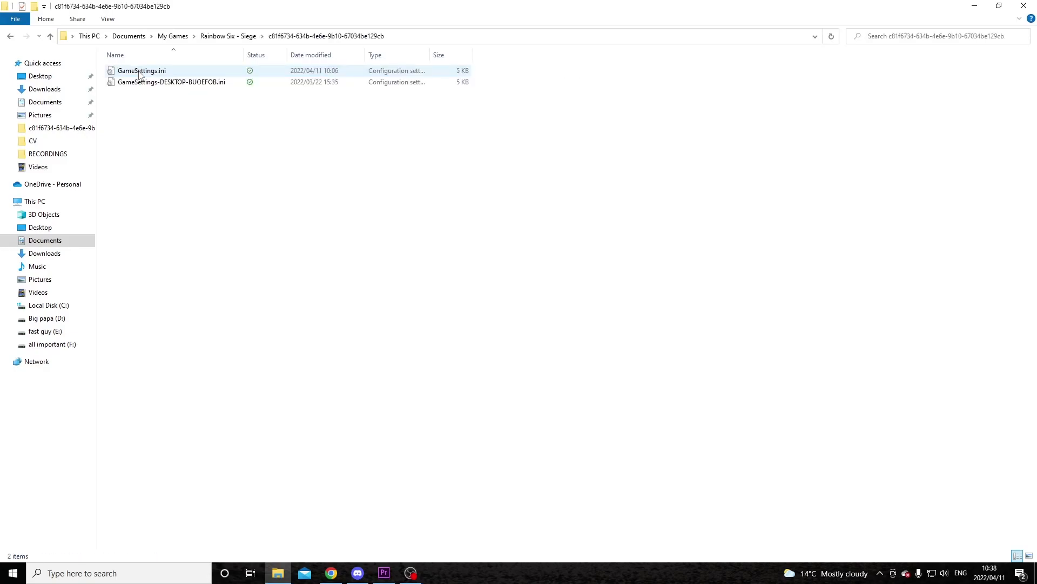
Open GameSettings.ini in Notepad and delete 'default' after DataCenterHint=
double_click(142, 71)
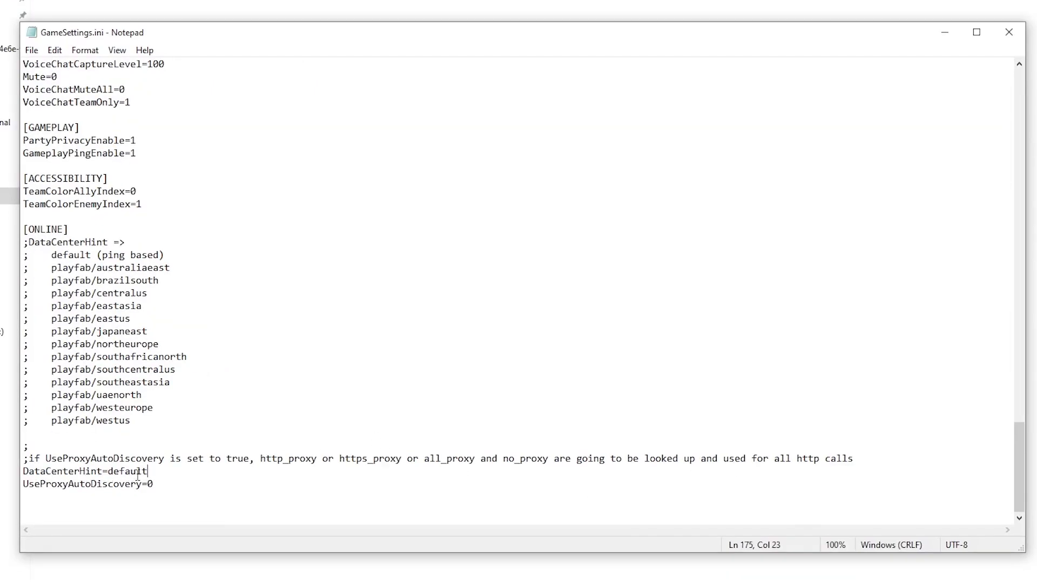
double_click(130, 471)
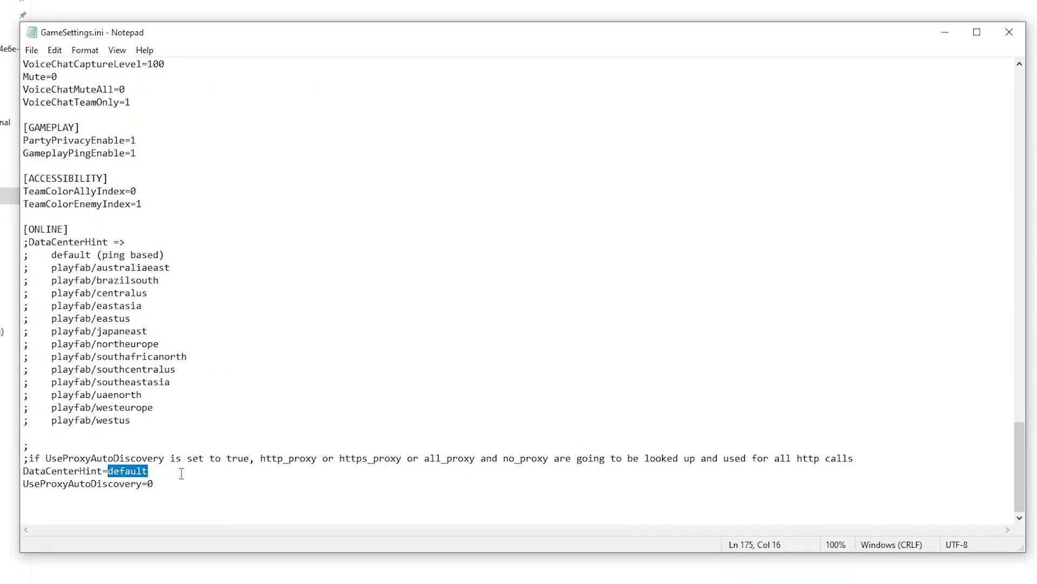
key(Delete)
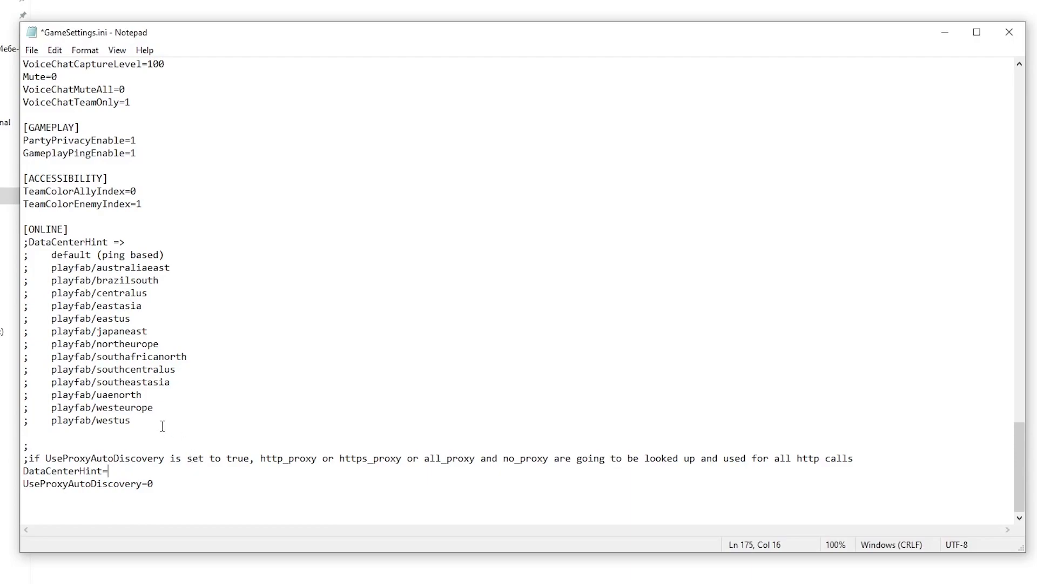
mouse_move(118, 422)
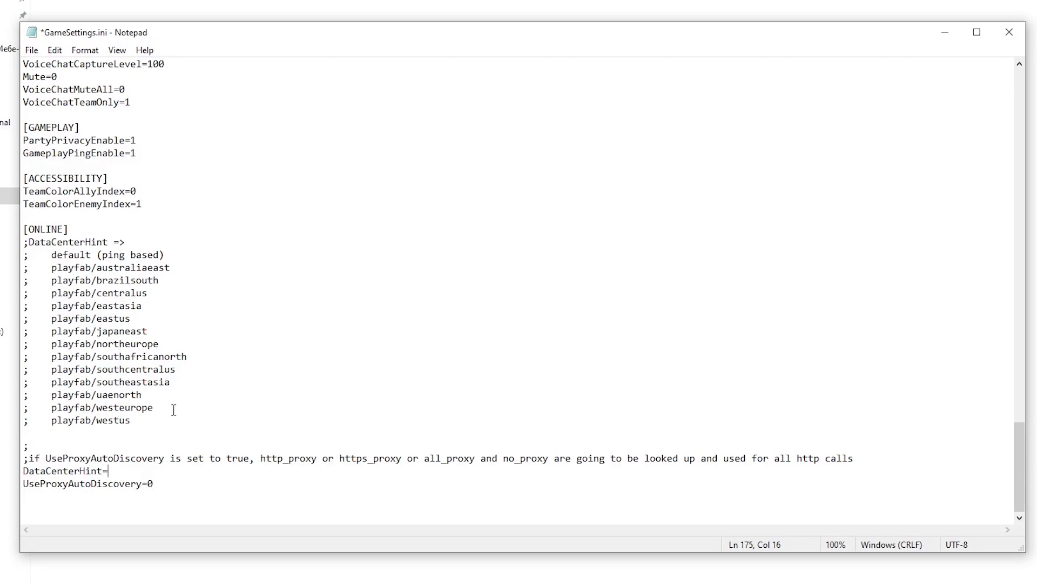
Copy playfab/westeurope from the commented server list and paste it after DataCenterHint=
double_click(103, 406)
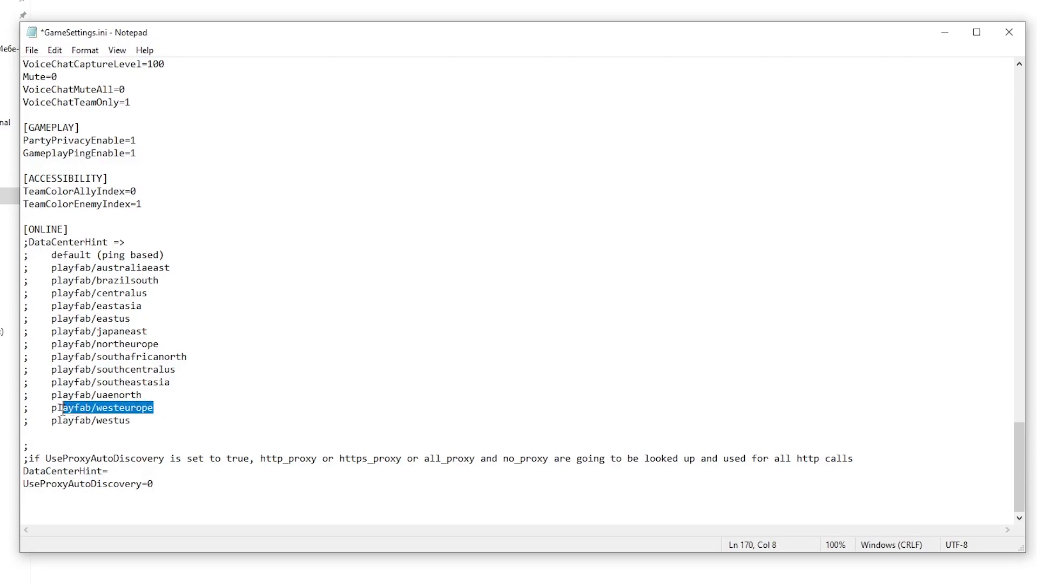
right_click(106, 407)
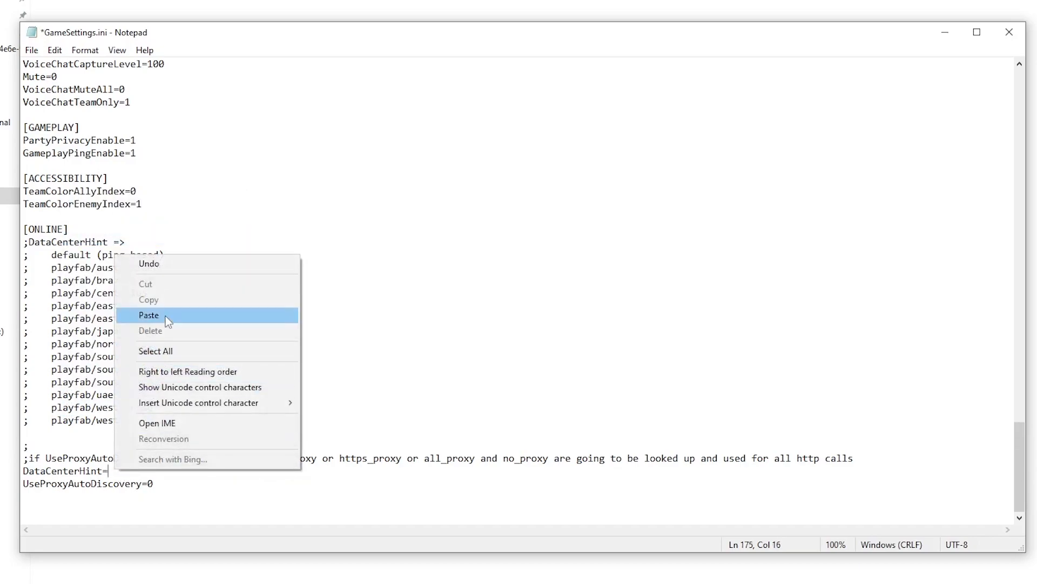
click(149, 315)
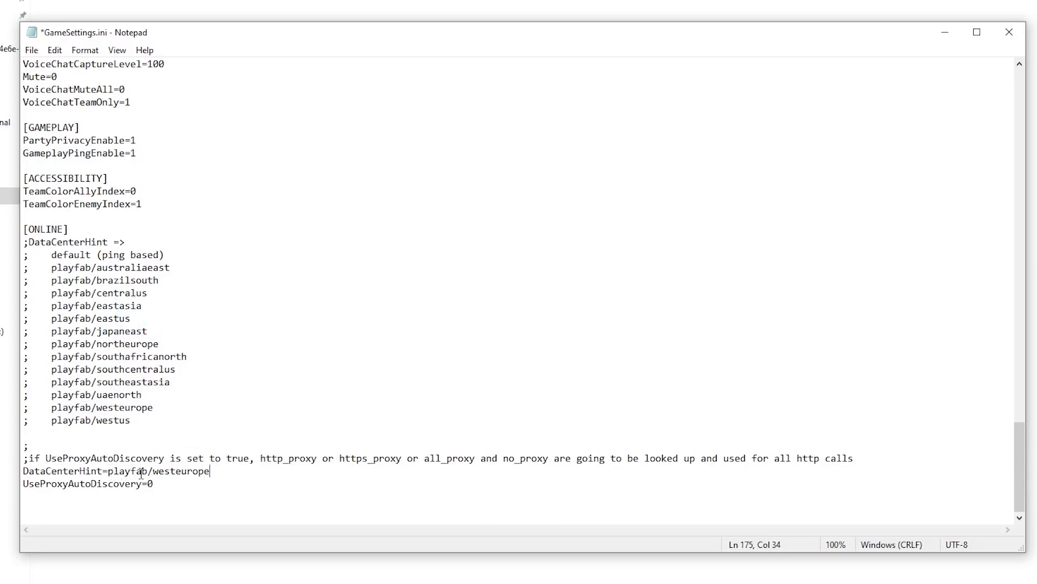
mouse_move(194, 469)
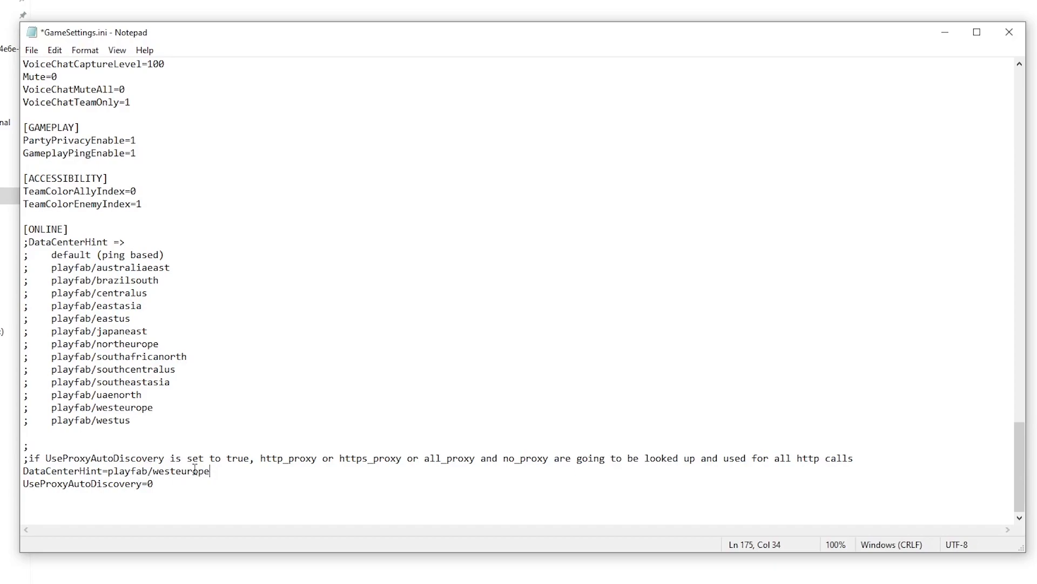
mouse_move(201, 479)
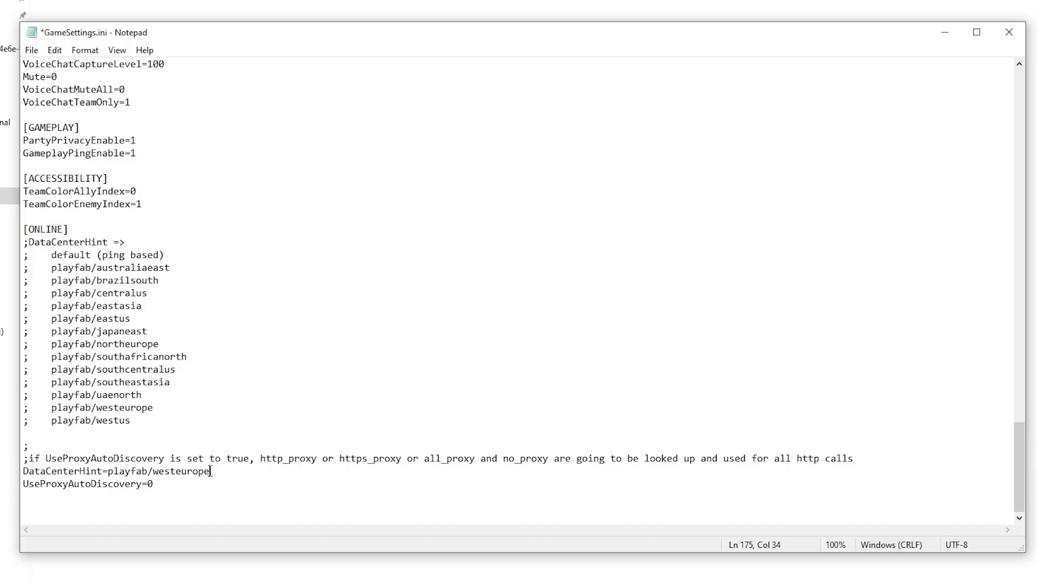
mouse_move(277, 467)
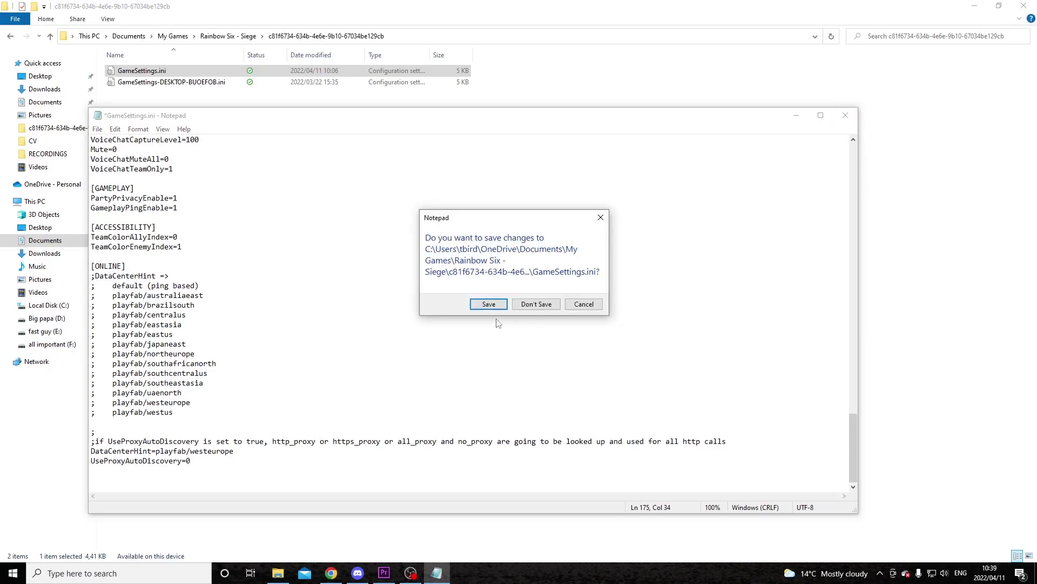
mouse_move(489, 304)
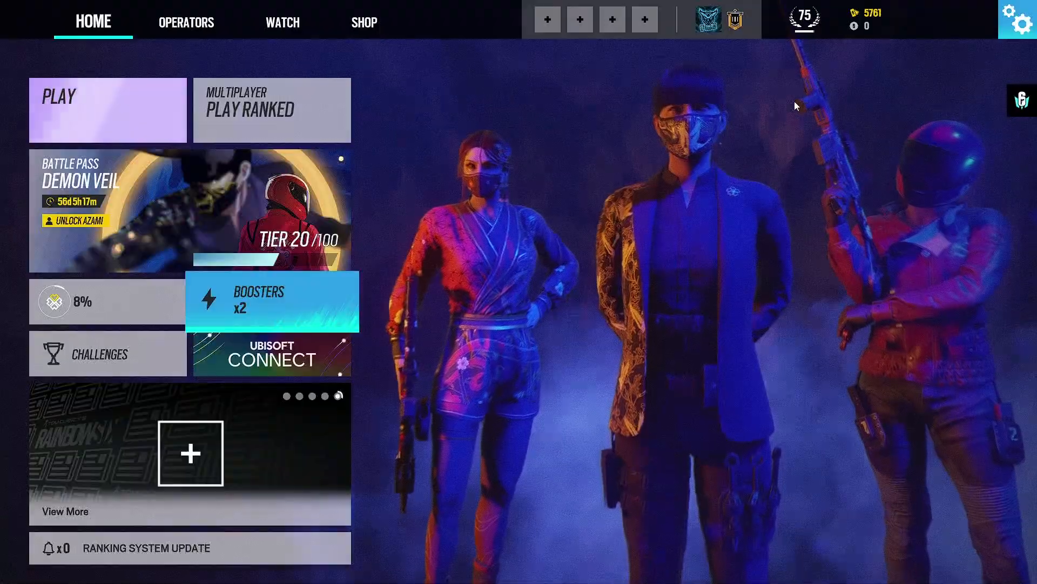
Relaunch Rainbow Six Siege and wait for the HOME menu to load
click(1017, 20)
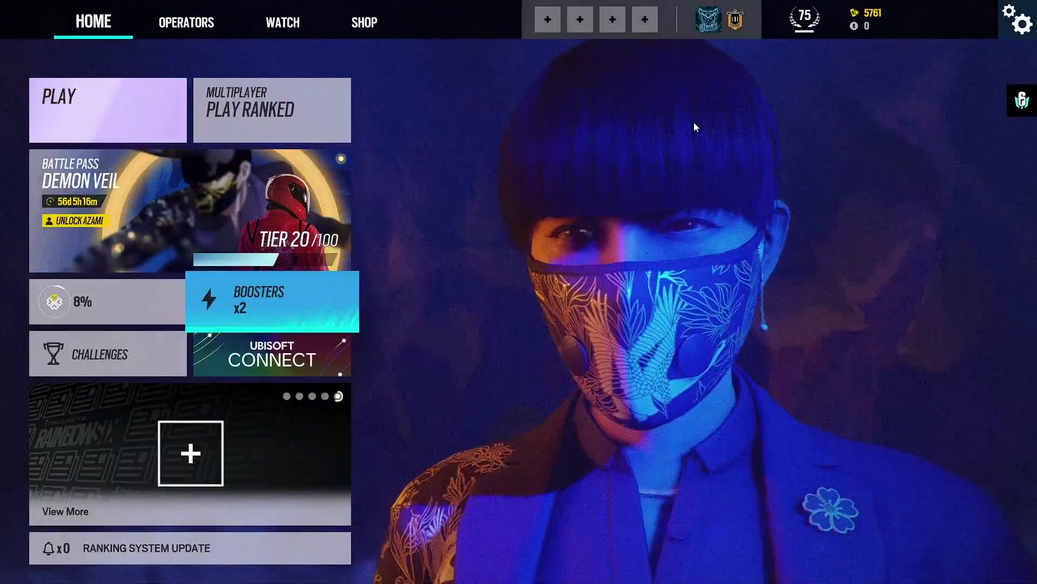
mouse_move(695, 126)
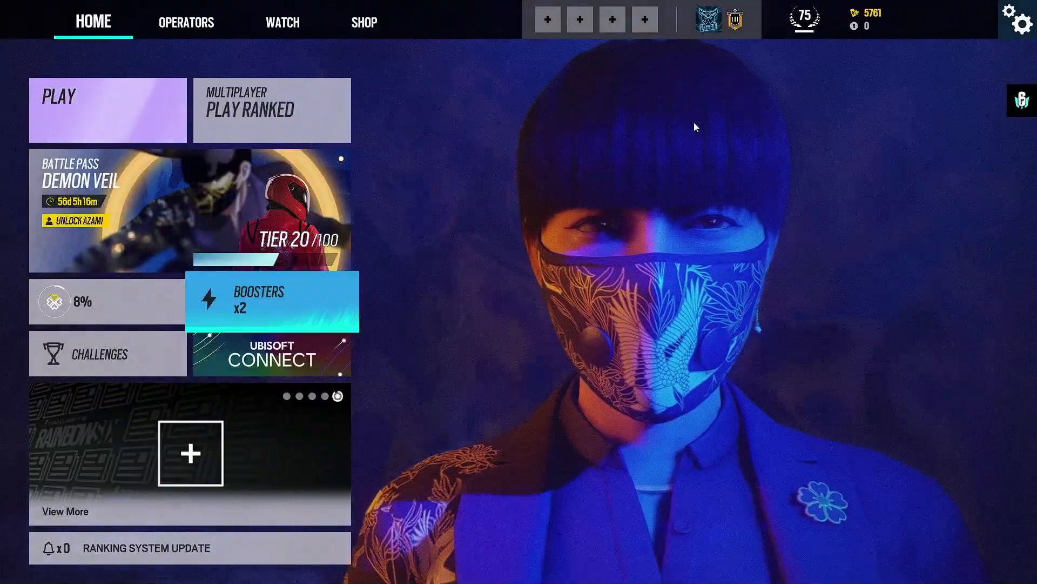